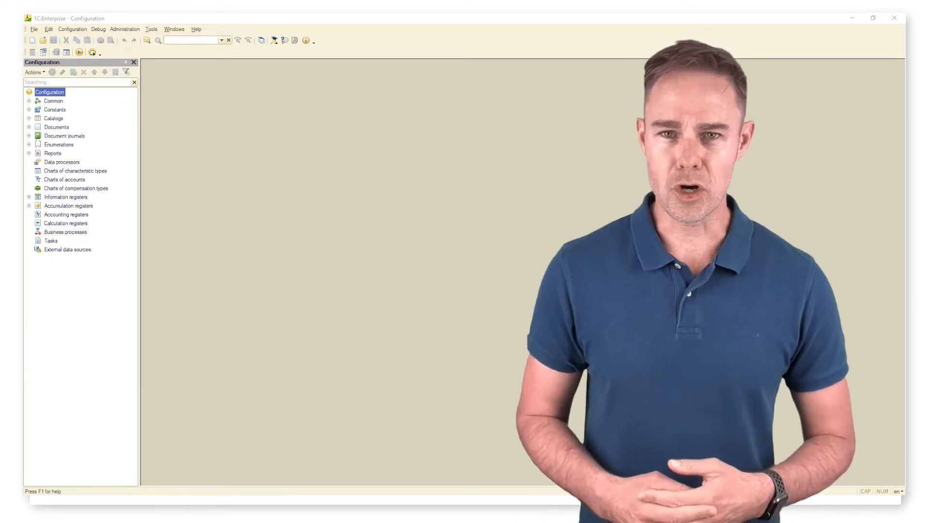
Step: Reveal the Posting procedure that writes Debt and PriceChange records in the Purchases object module
click(28, 127)
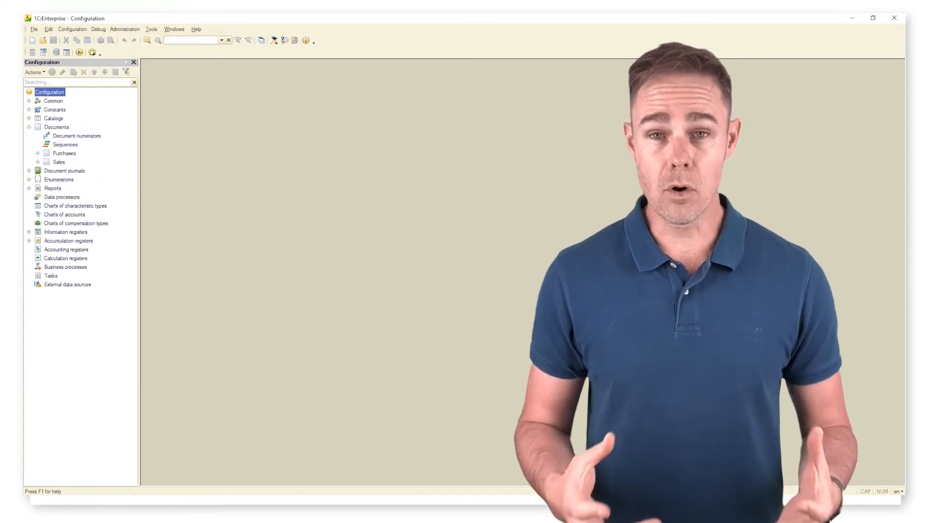
double_click(64, 153)
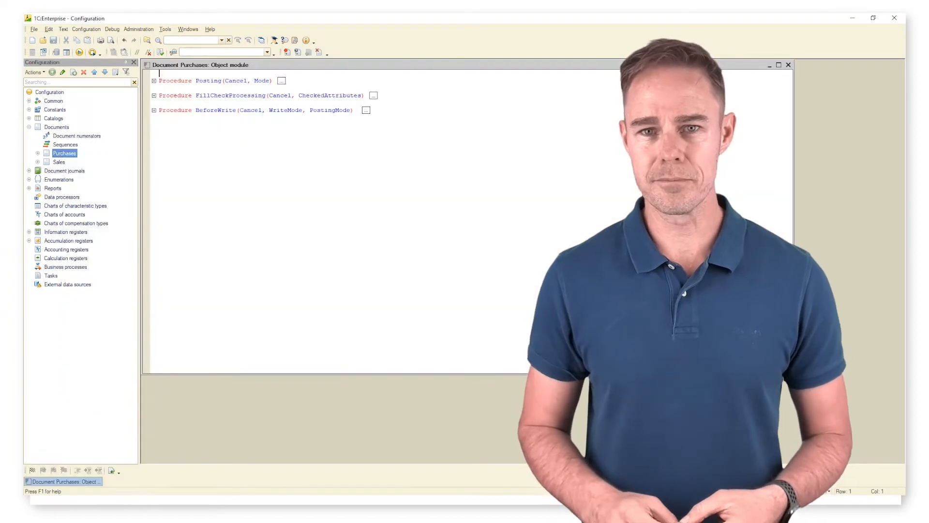
click(154, 80)
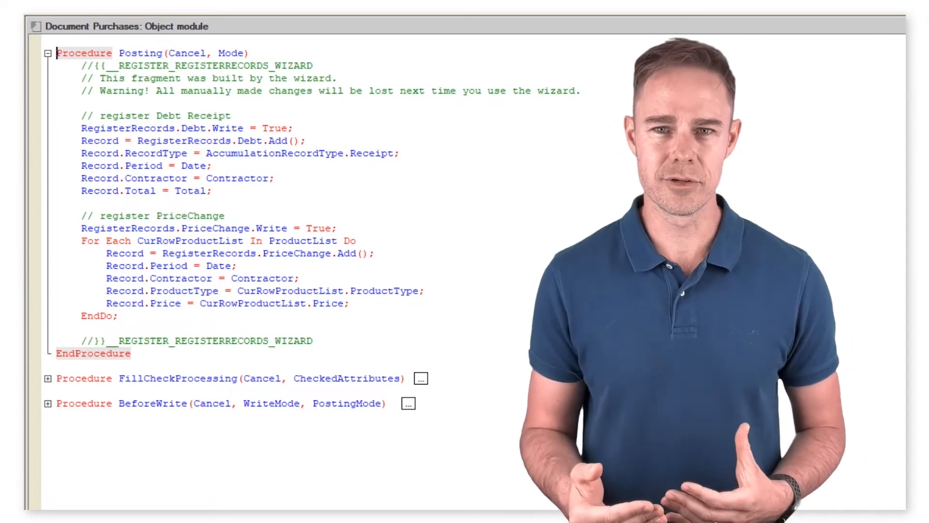
Step: Show the Purchases document's Posting settings listing PriceChange and Debt registers
double_click(230, 52)
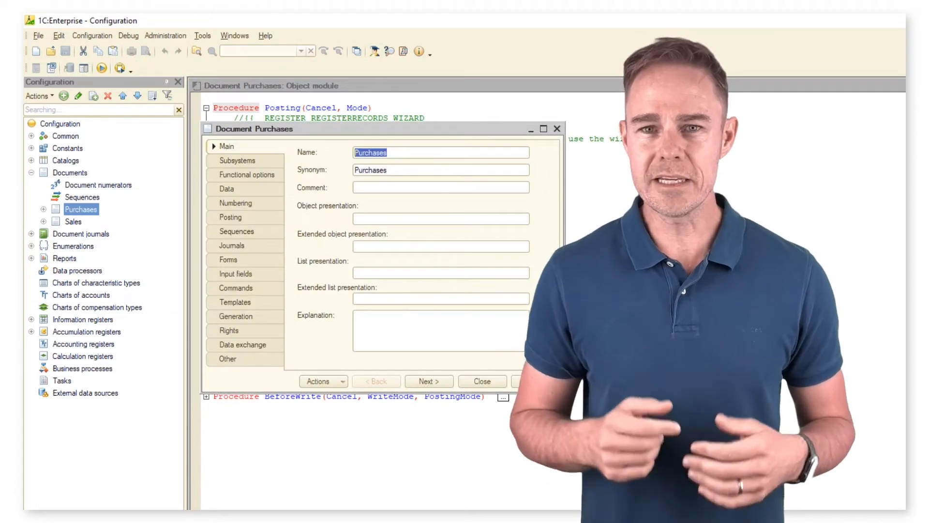
click(231, 217)
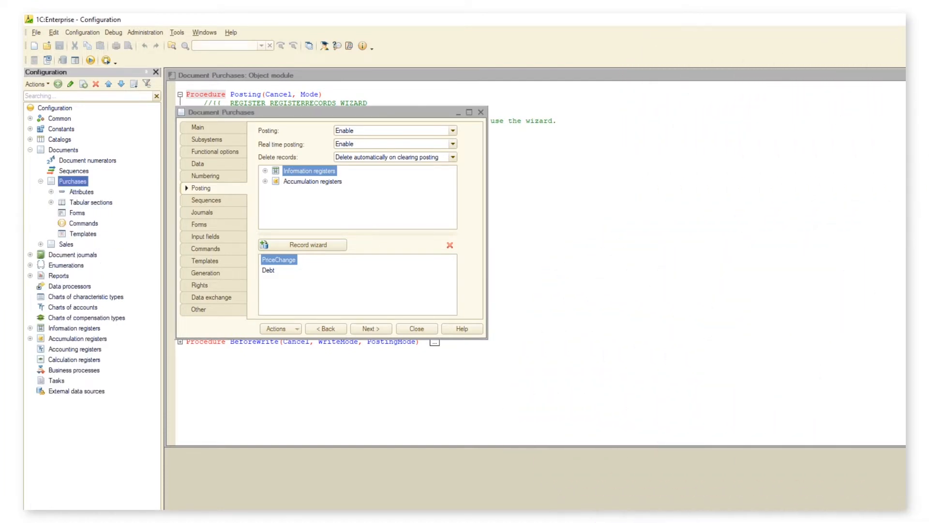
Step: View the Contract attribute's properties, then run the configuration in debug mode
right_click(91, 223)
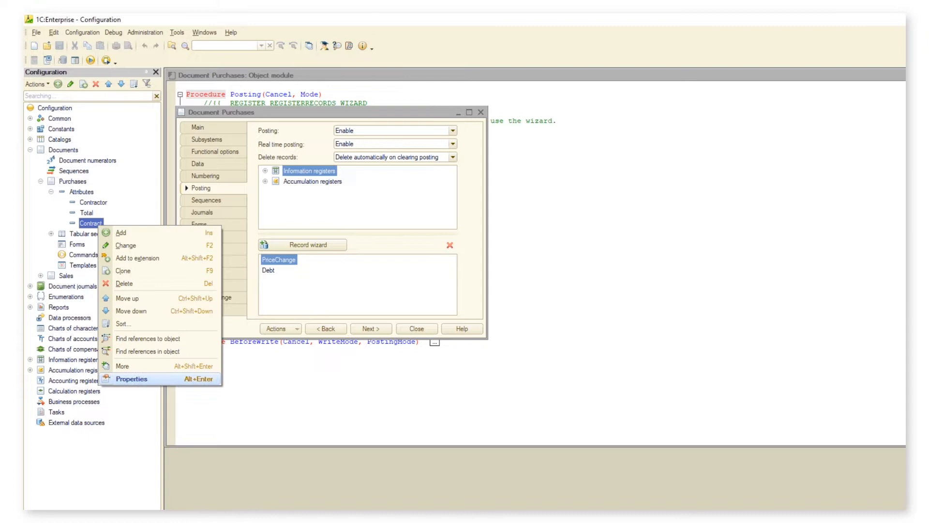
click(132, 379)
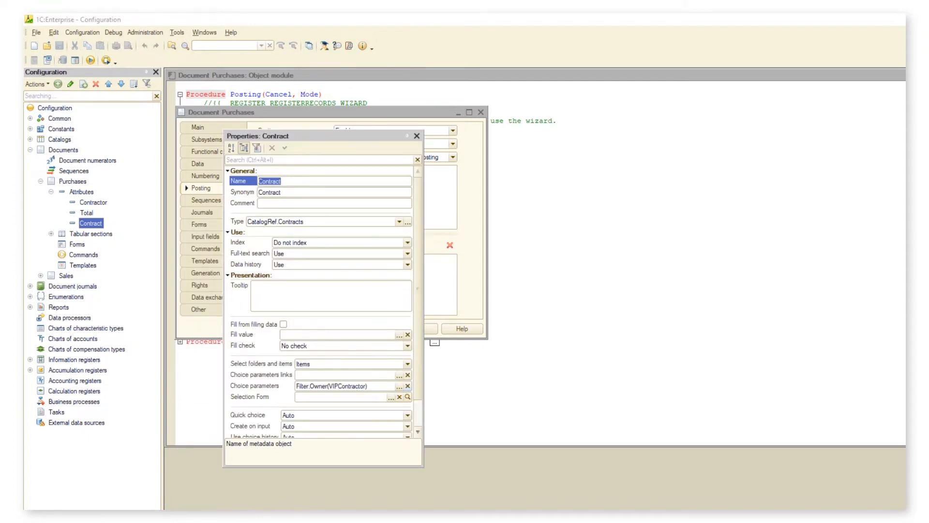
click(416, 136)
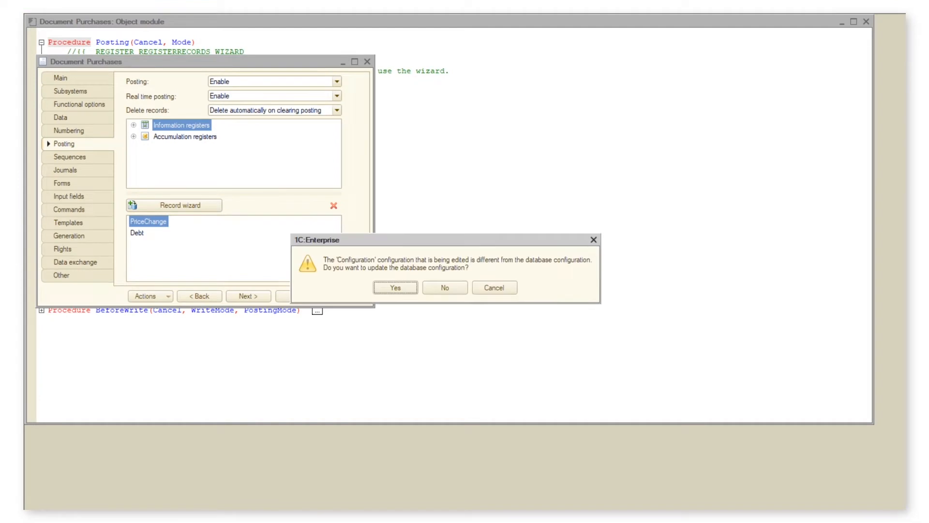
Step: Update the database, draft a 2021 Purchases document for Pen Inc and post it
click(395, 288)
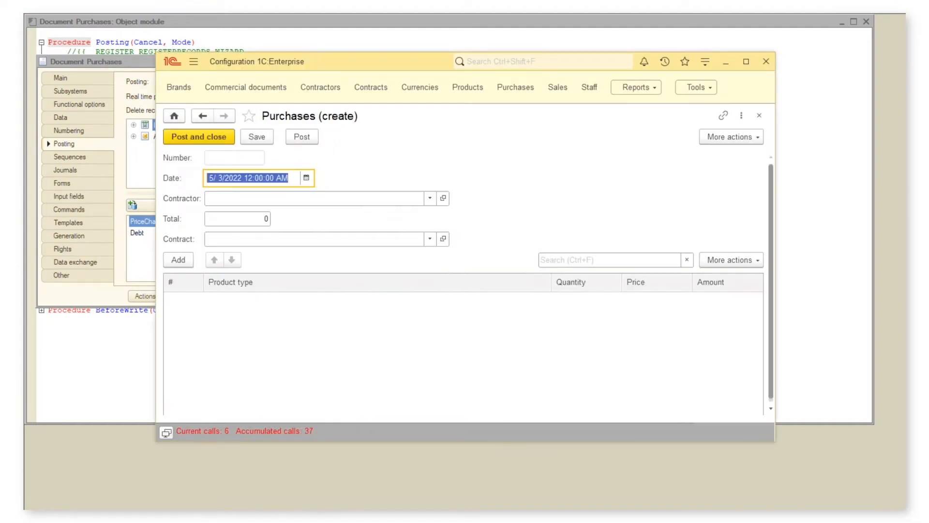
click(305, 178)
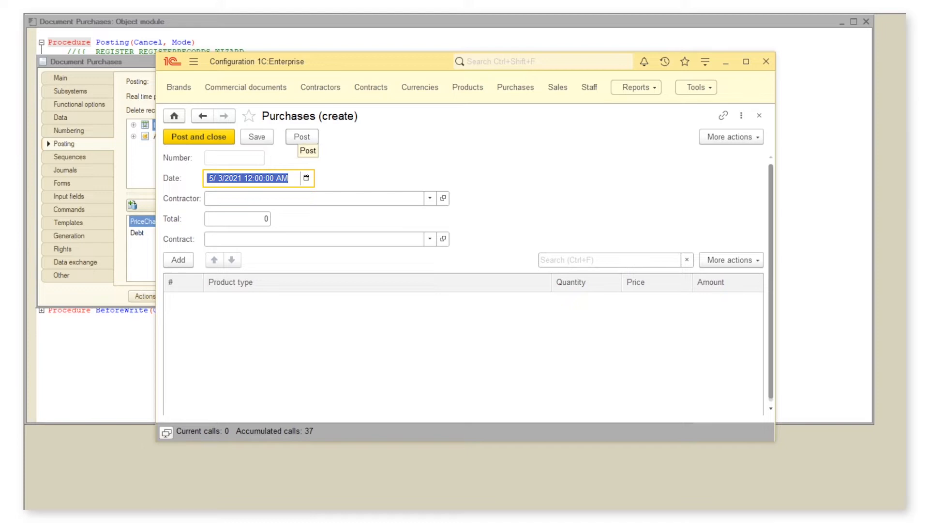
click(314, 197)
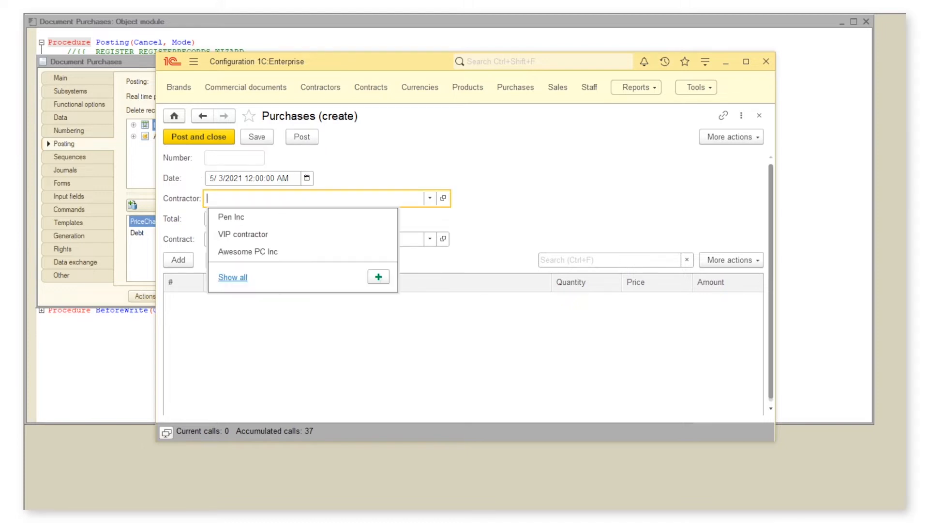
click(231, 216)
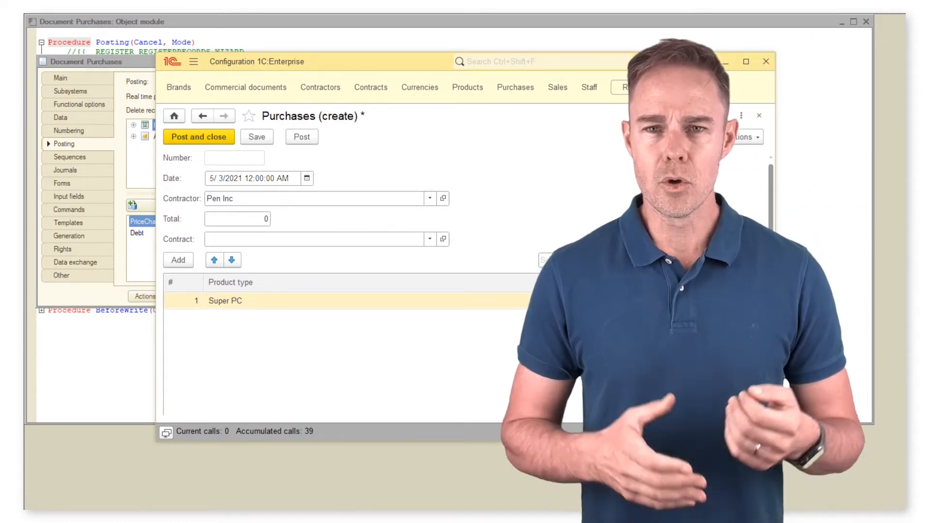
click(249, 178)
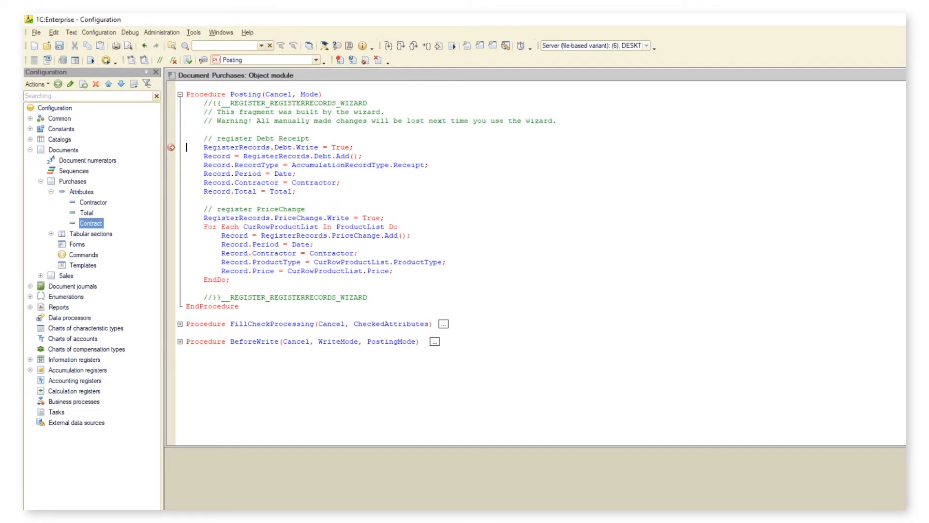
Step: Evaluate the Mode parameter at the breakpoint, confirming it is Regular
right_click(309, 94)
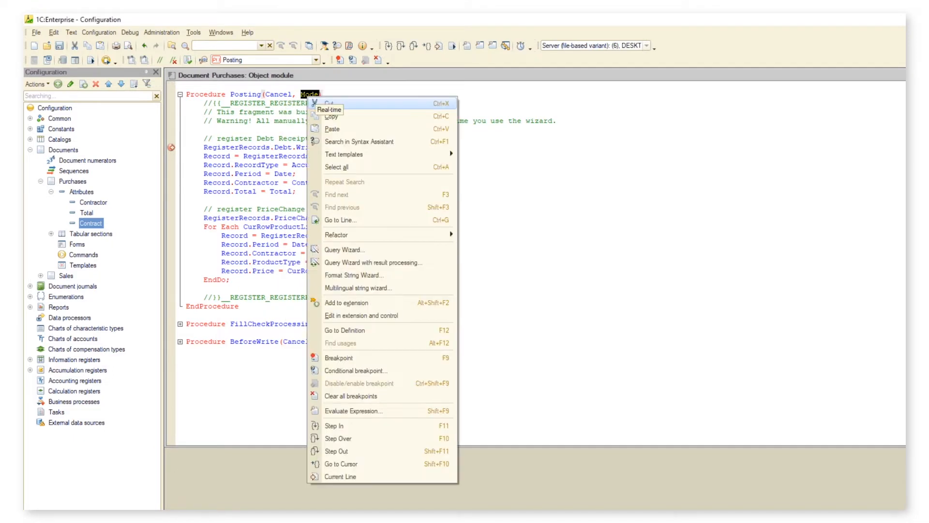
mouse_move(354, 410)
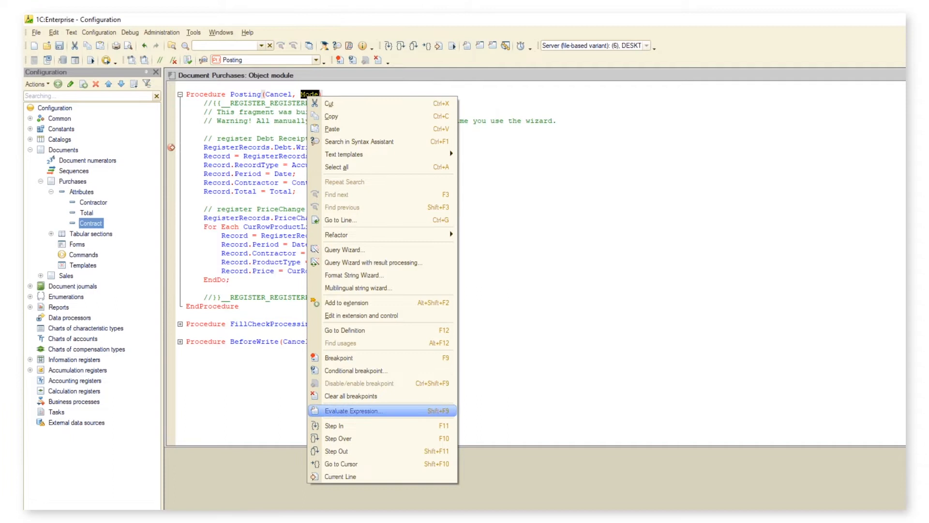
click(355, 411)
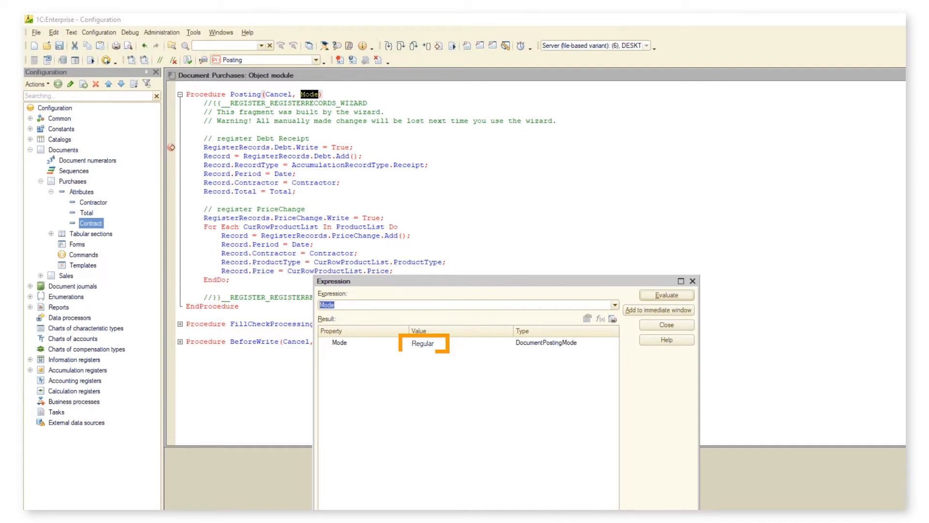
click(665, 325)
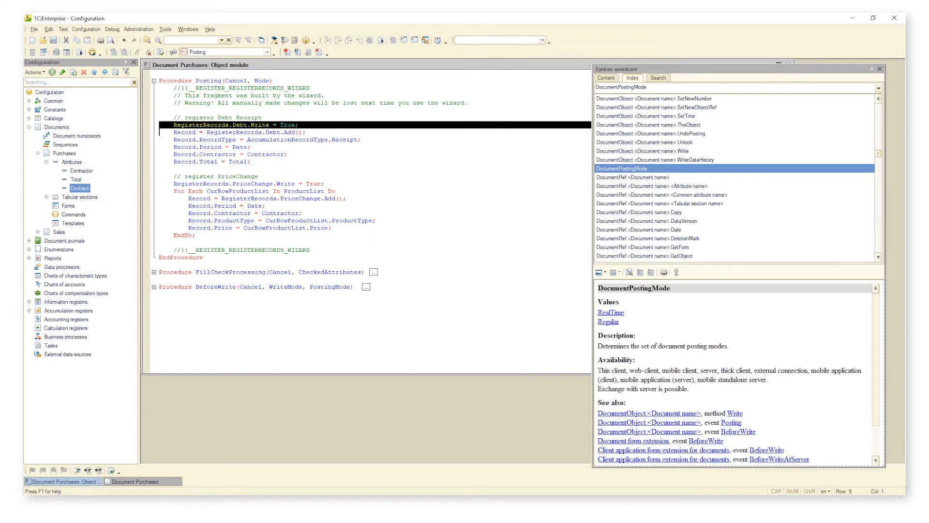
Step: Set the Purchases document's Posting option to Disable in its Posting settings
click(113, 28)
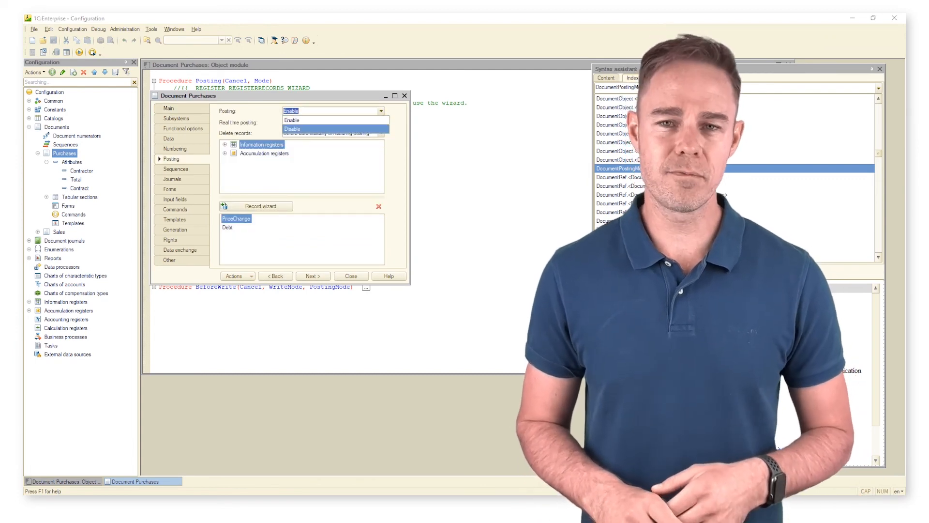
click(293, 129)
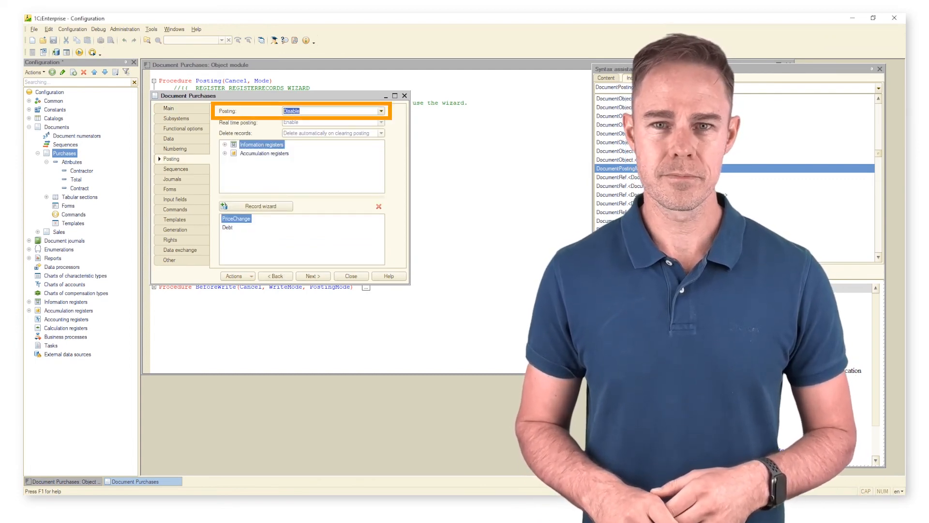